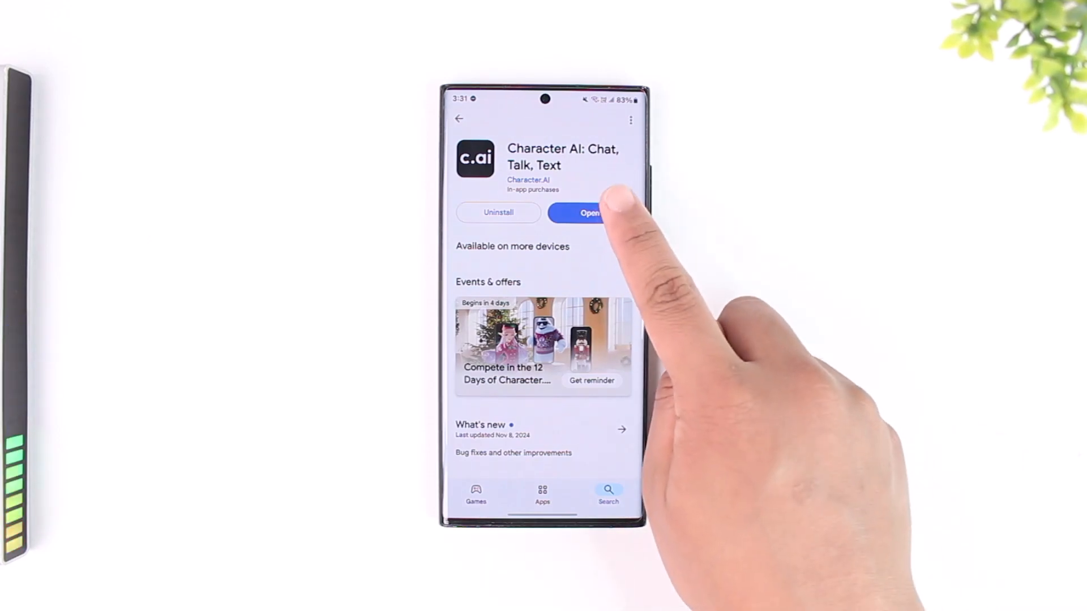
# Launch the Character AI app from its Google Play Store listing
pyautogui.click(582, 213)
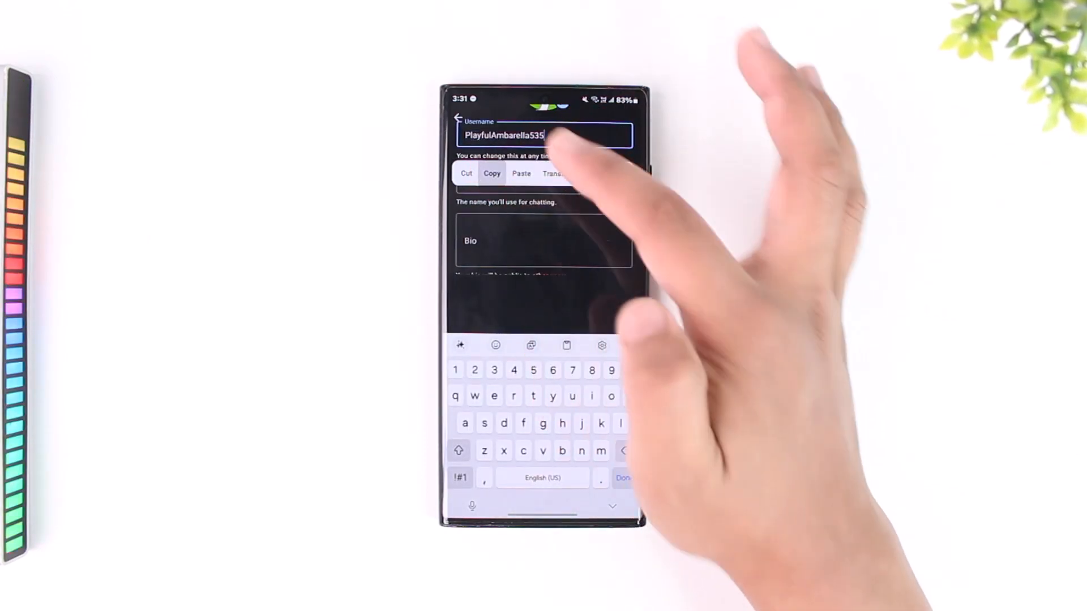
# Copy the account username from the profile editor's Username field
pyautogui.click(491, 173)
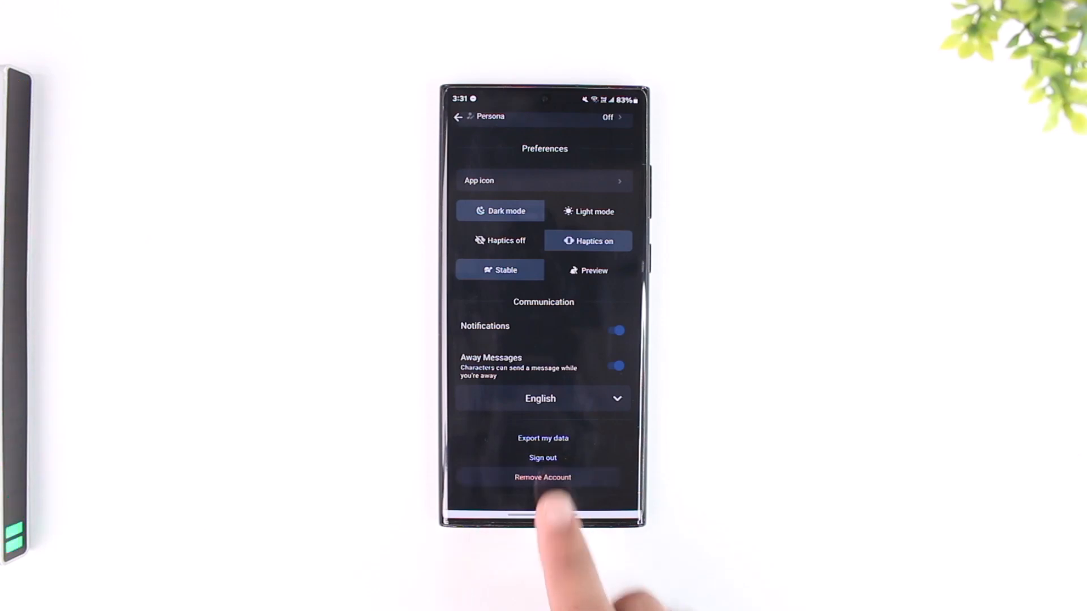
# Start Remove Account and enter 'PlayfulAmbarella535' to confirm deletion
pyautogui.click(542, 476)
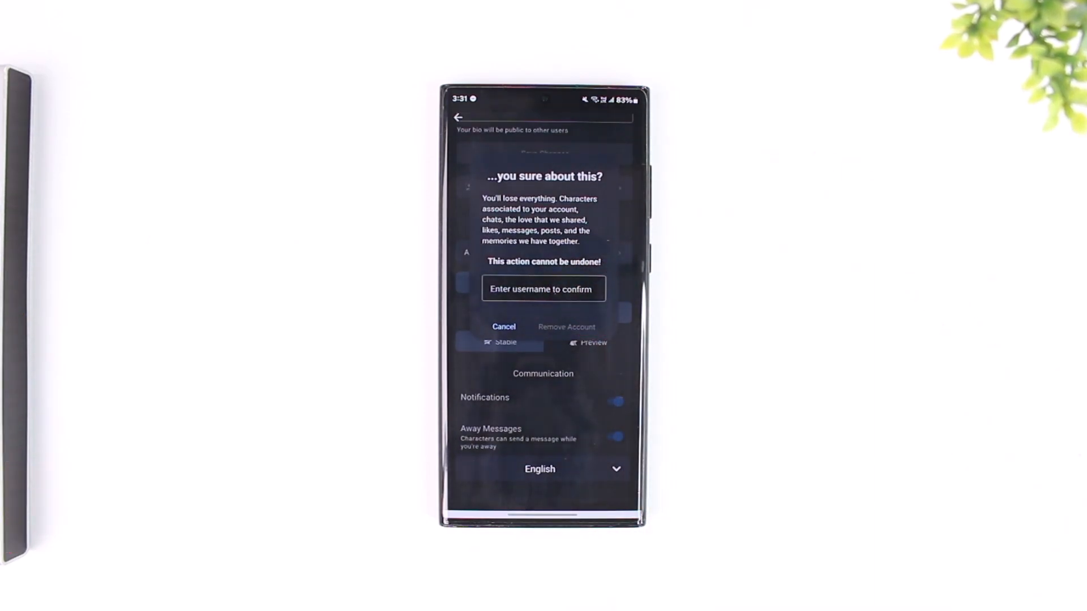
pyautogui.write('PlayfulAmbarella535')
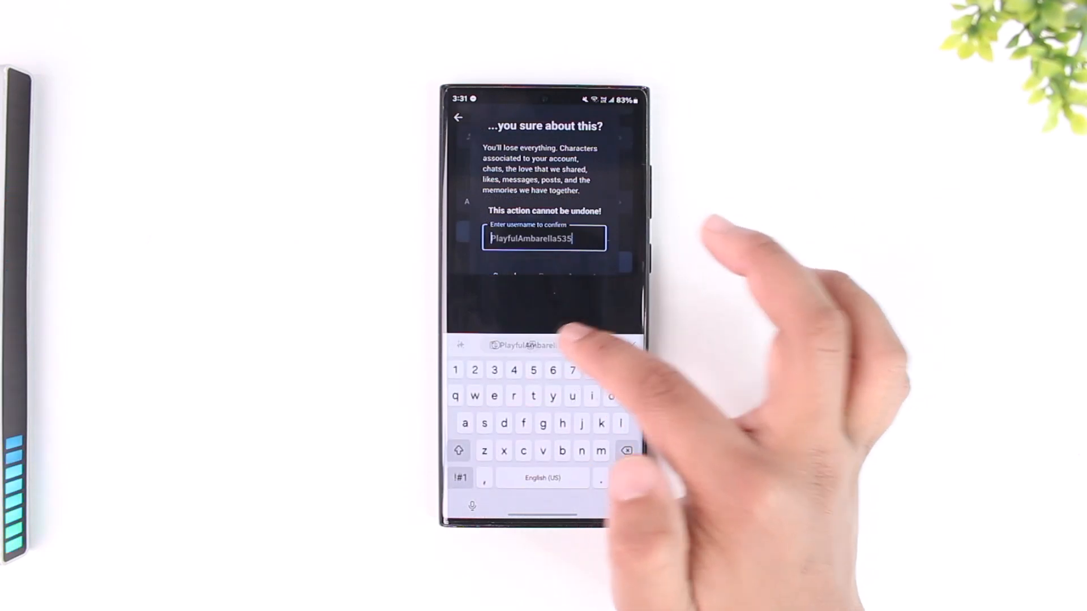